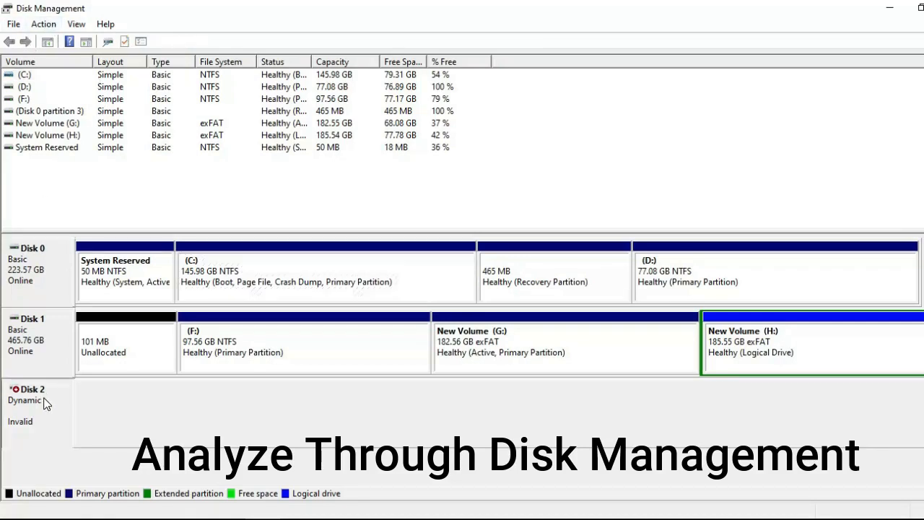
pyautogui.moveTo(33, 403)
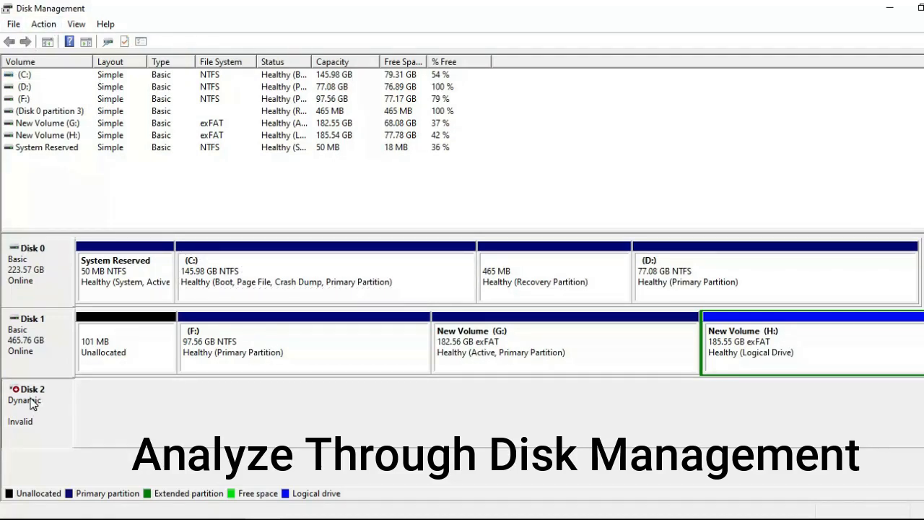
# Step: Attempt converting invalid dynamic Disk 2 to basic, then decline at the data-loss warning
pyautogui.rightClick(29, 400)
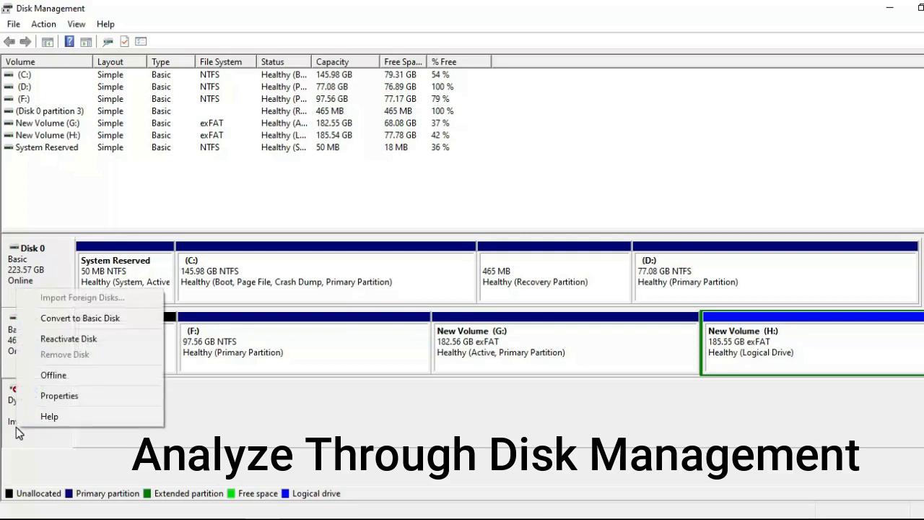
pyautogui.click(80, 318)
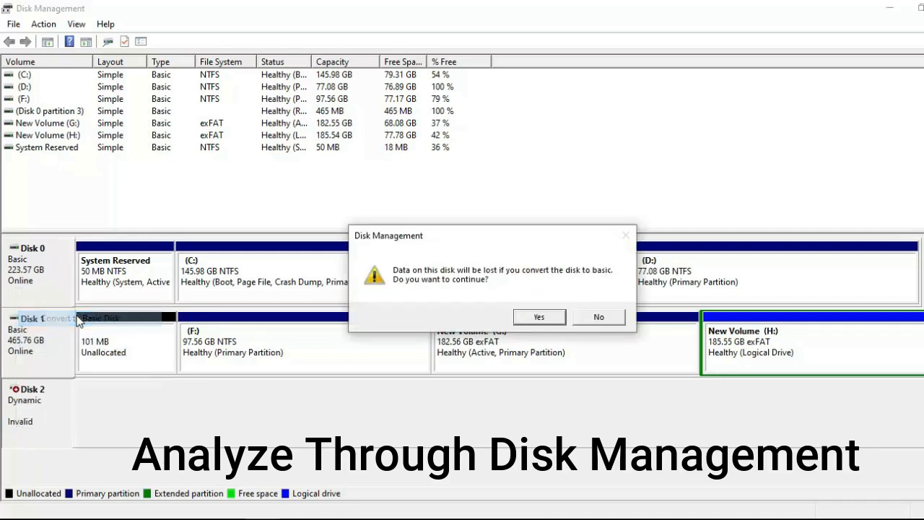
pyautogui.moveTo(582, 282)
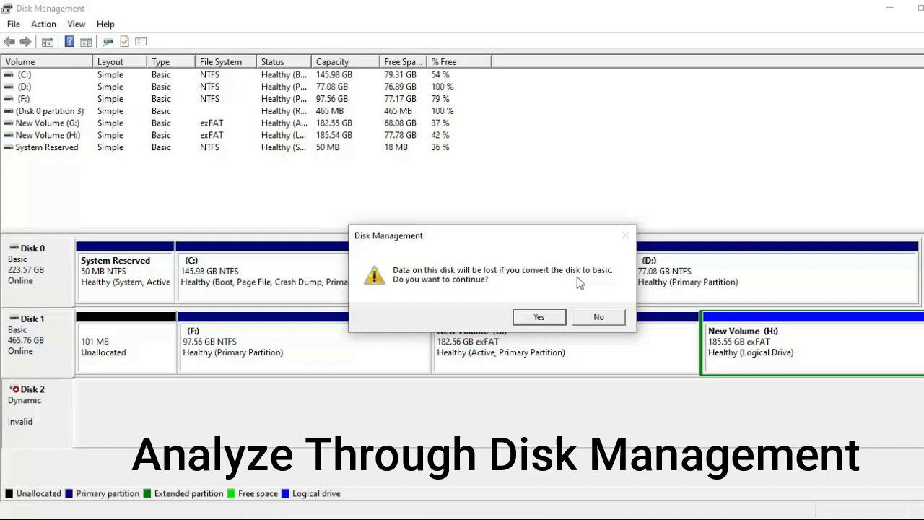
pyautogui.moveTo(435, 290)
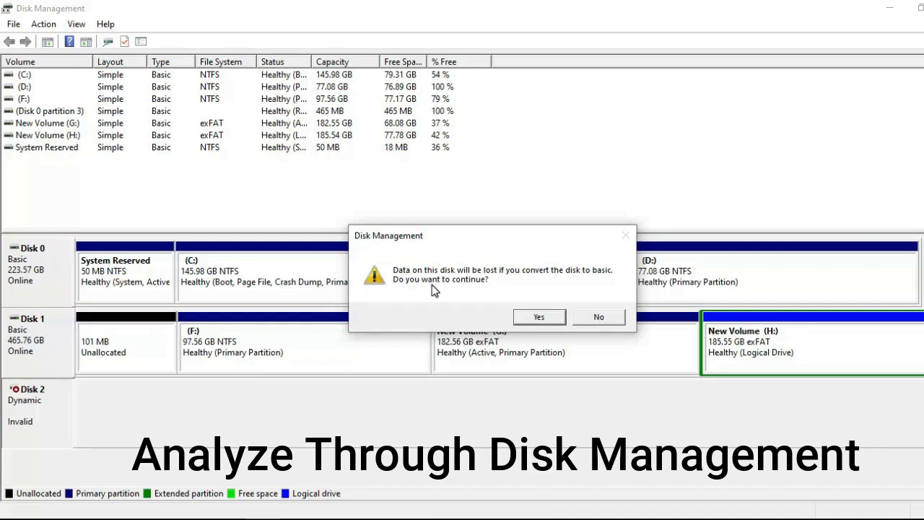
pyautogui.moveTo(243, 288)
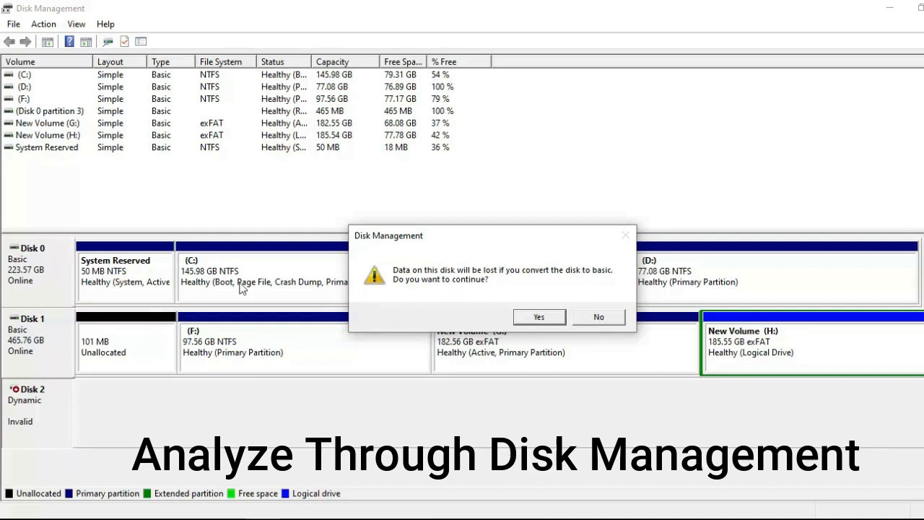
pyautogui.moveTo(585, 282)
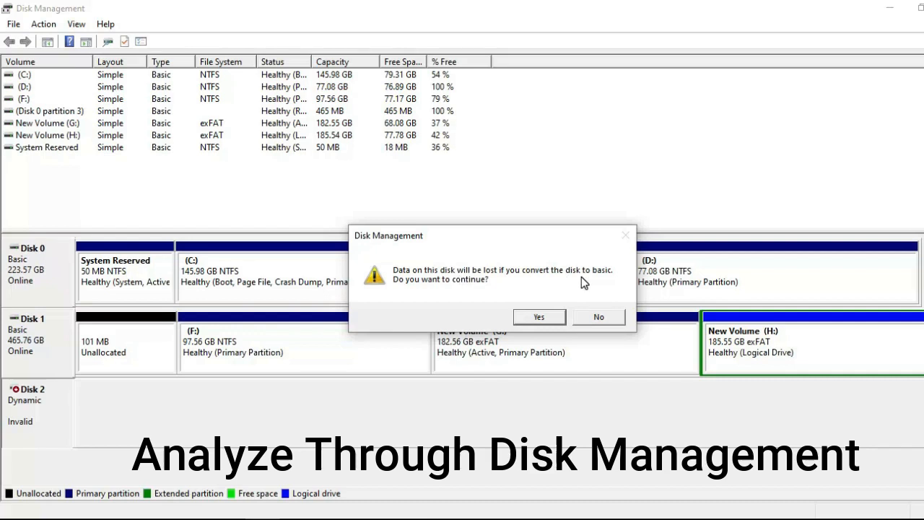
pyautogui.click(539, 317)
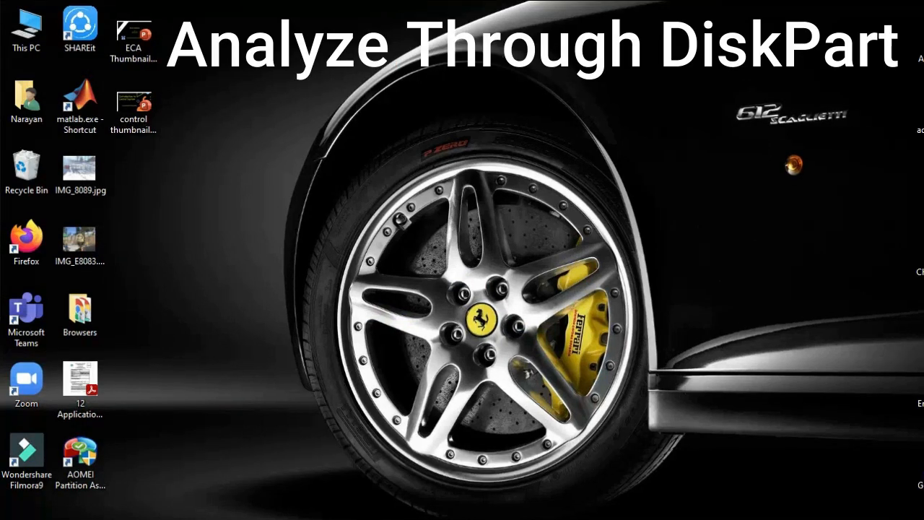
# Step: Open Command Prompt as administrator and start diskpart
pyautogui.write('cmd')
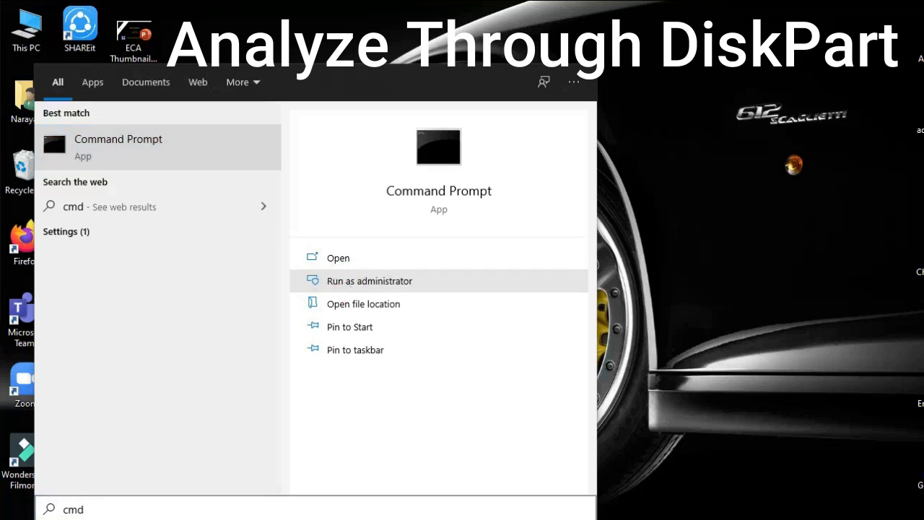
pyautogui.click(369, 281)
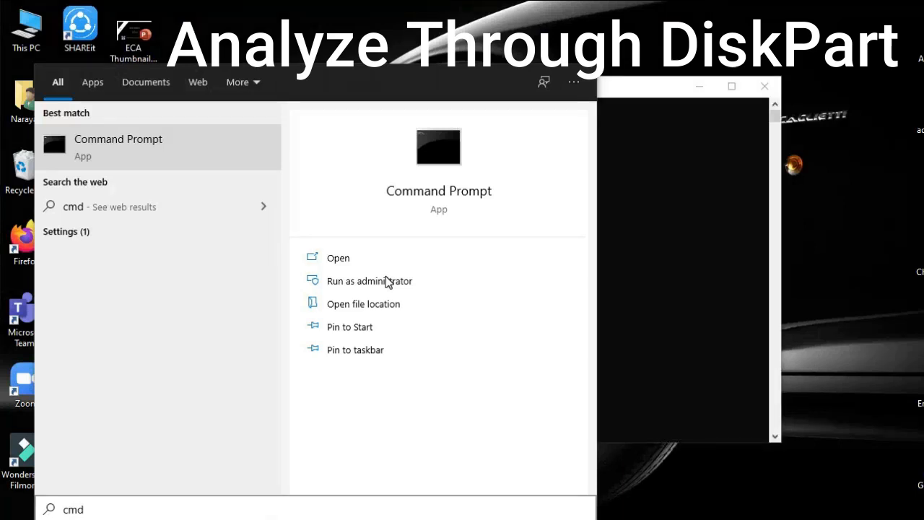
pyautogui.click(369, 281)
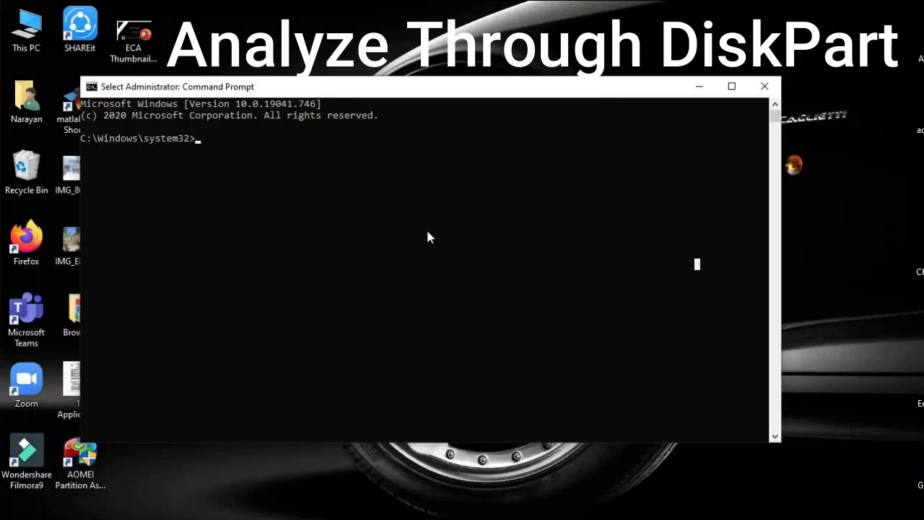
pyautogui.write('diskpart')
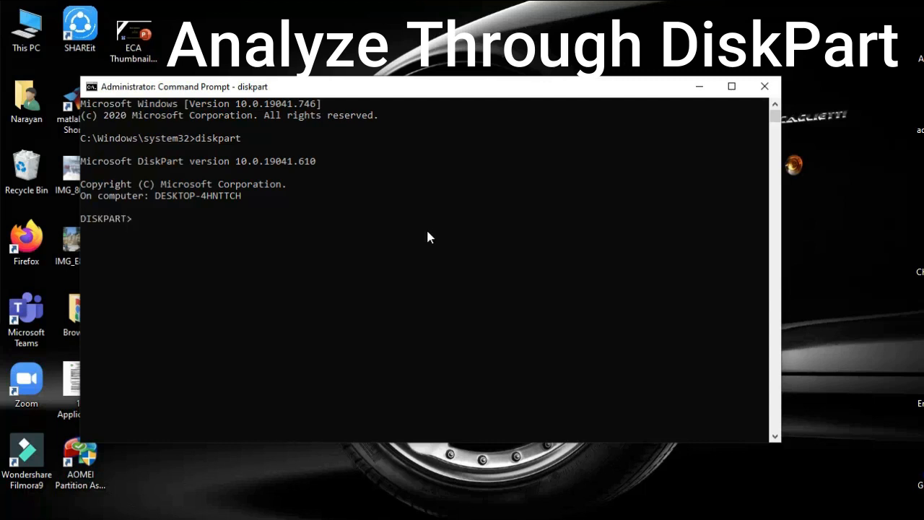
# Step: In DiskPart, run list disk, select disk 2, and list volume
pyautogui.write('l')
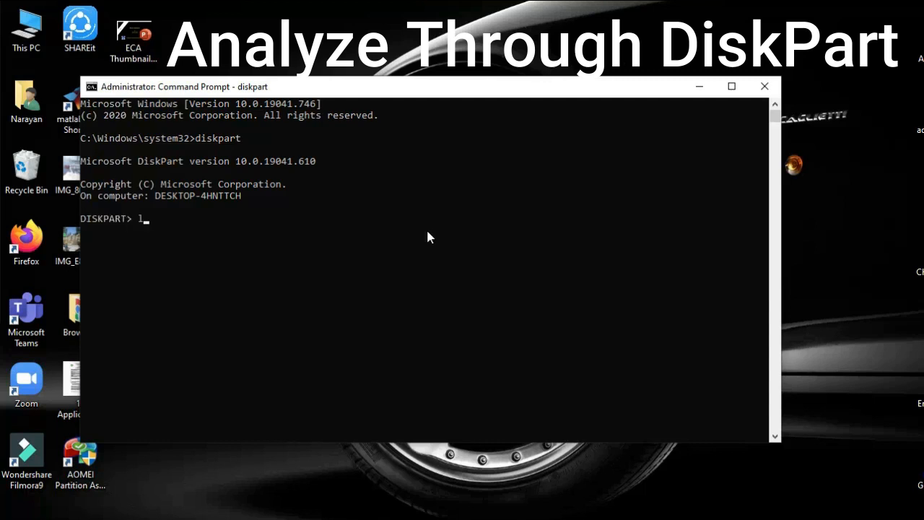
pyautogui.write('list disk')
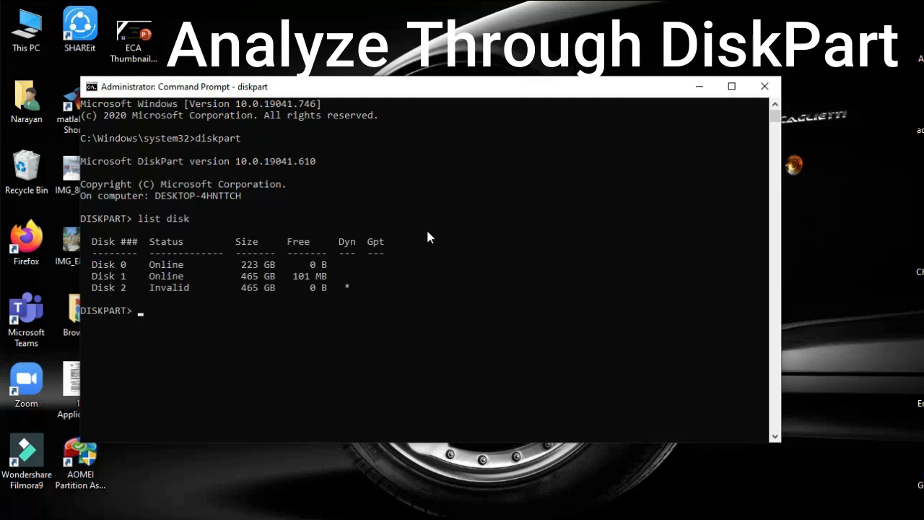
pyautogui.moveTo(108, 299)
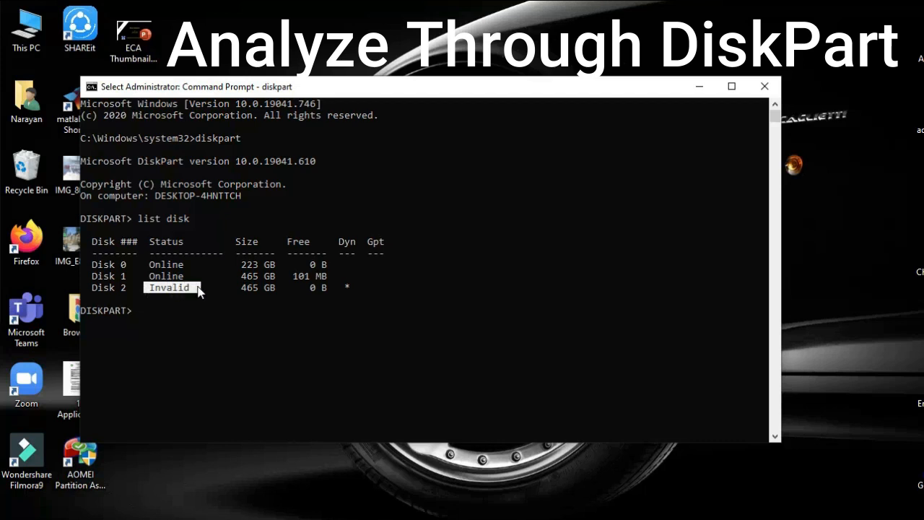
pyautogui.moveTo(214, 333)
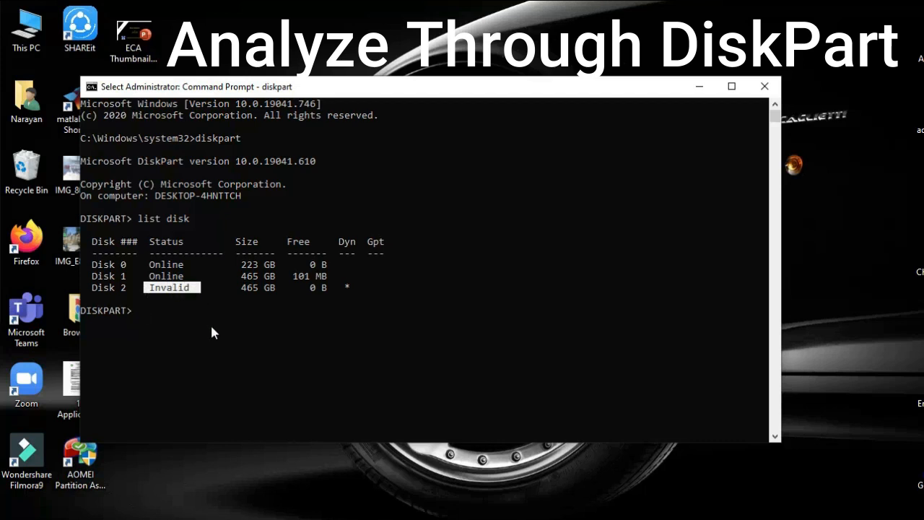
pyautogui.write('select disk 2')
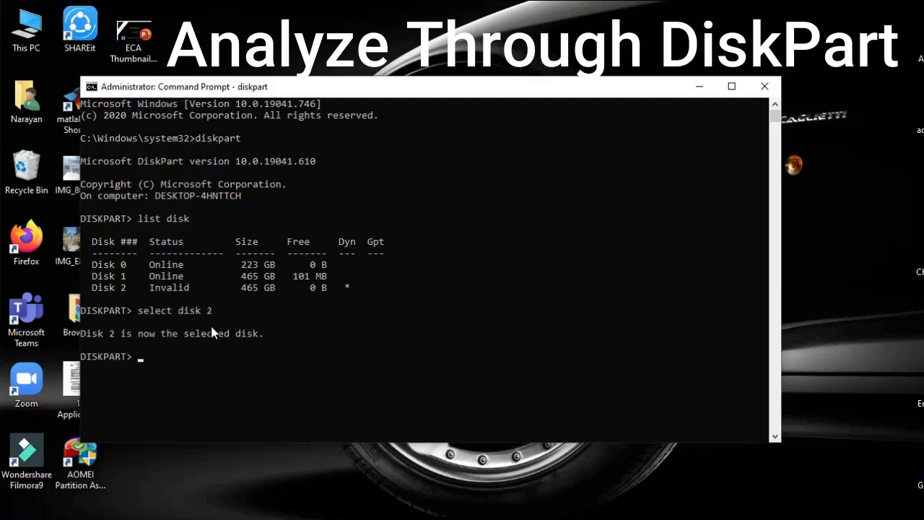
pyautogui.write('l')
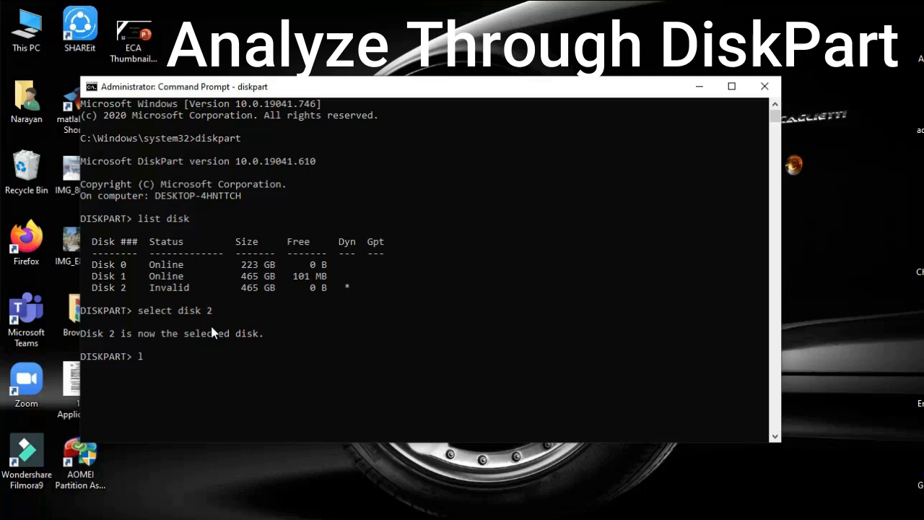
pyautogui.write('ist')
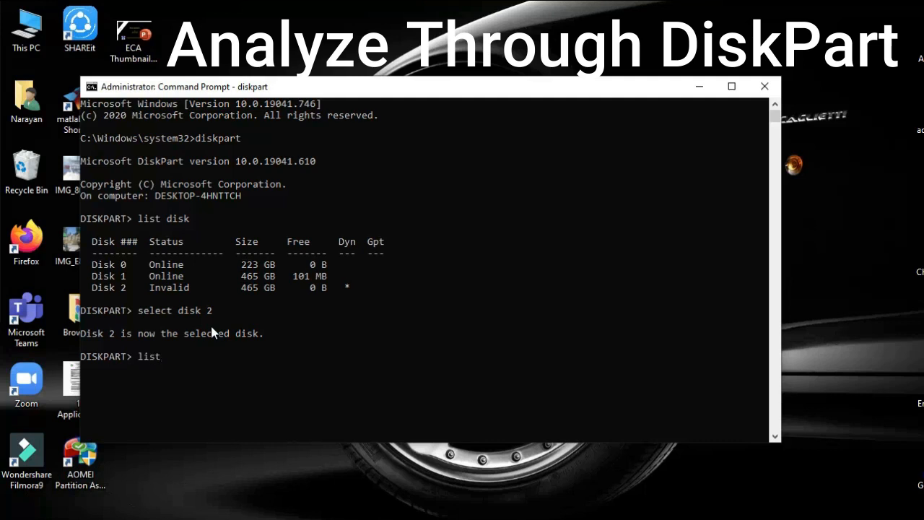
pyautogui.write('volume')
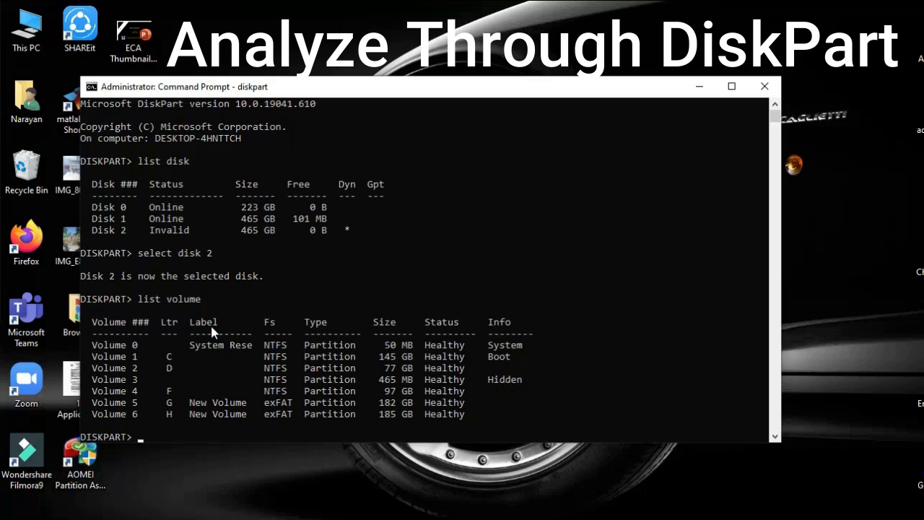
pyautogui.moveTo(173, 339)
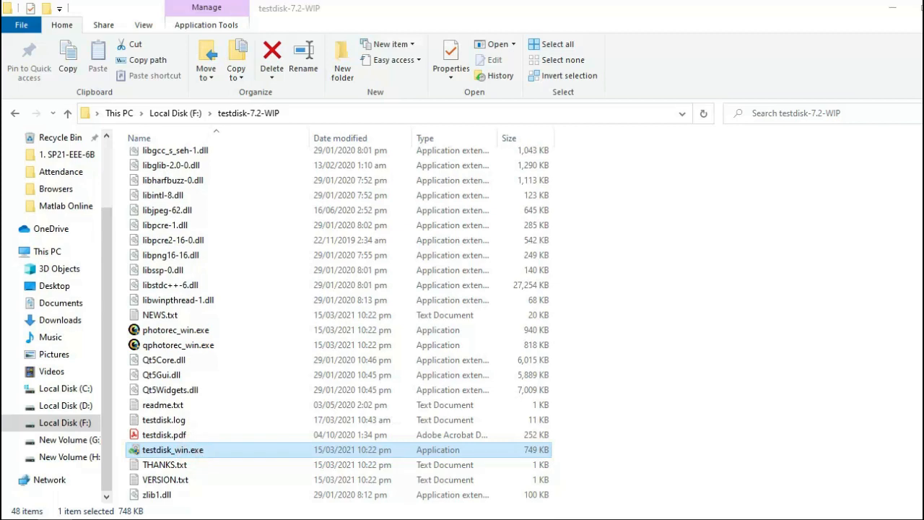
# Step: Launch testdisk_win.exe and create a new log file
pyautogui.doubleClick(172, 449)
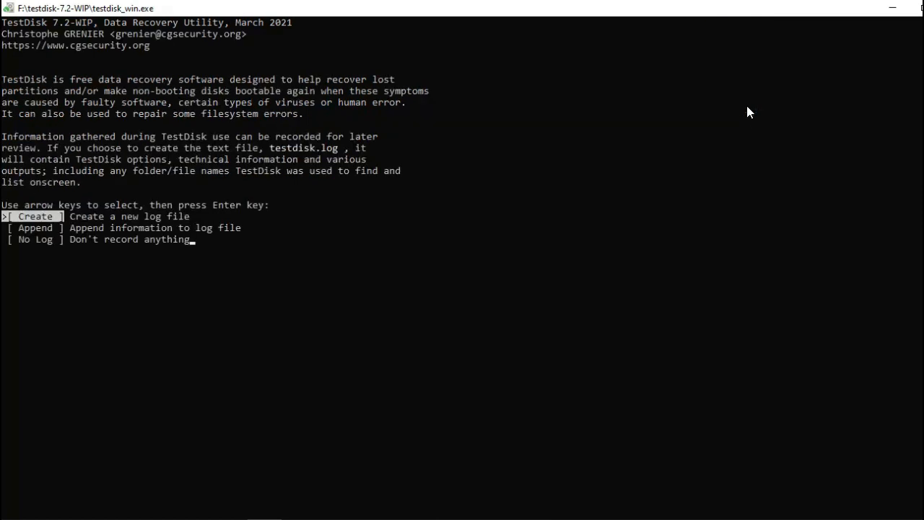
pyautogui.press('enter')
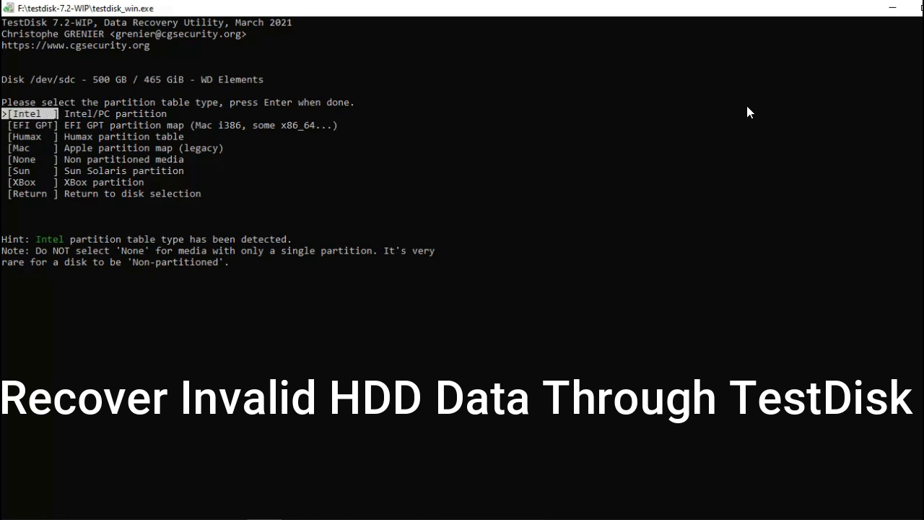
# Step: Confirm the Intel partition table type and analyse the WD Elements disk's partition structure
pyautogui.press('enter')
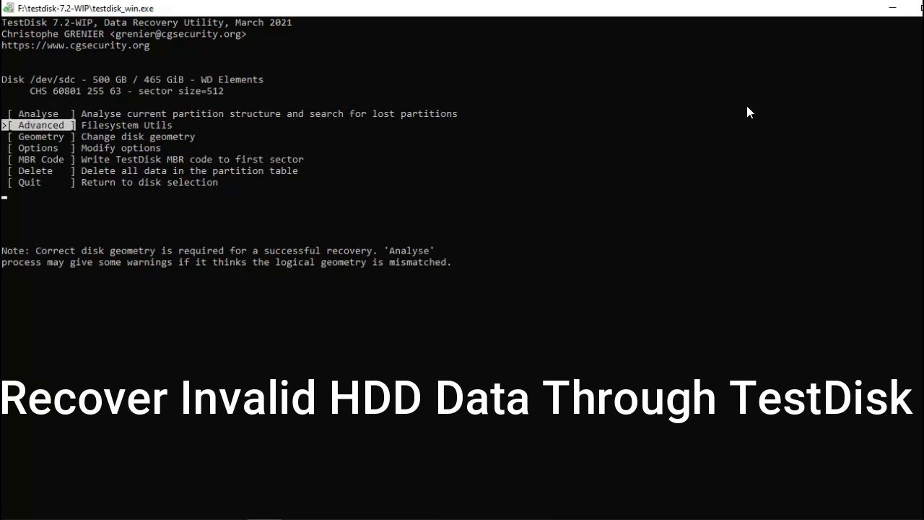
pyautogui.press('up')
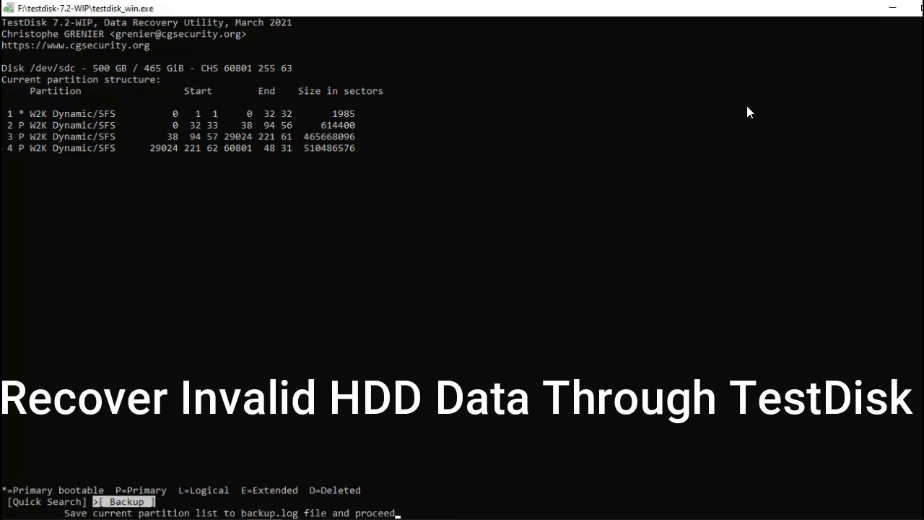
pyautogui.moveTo(329, 498)
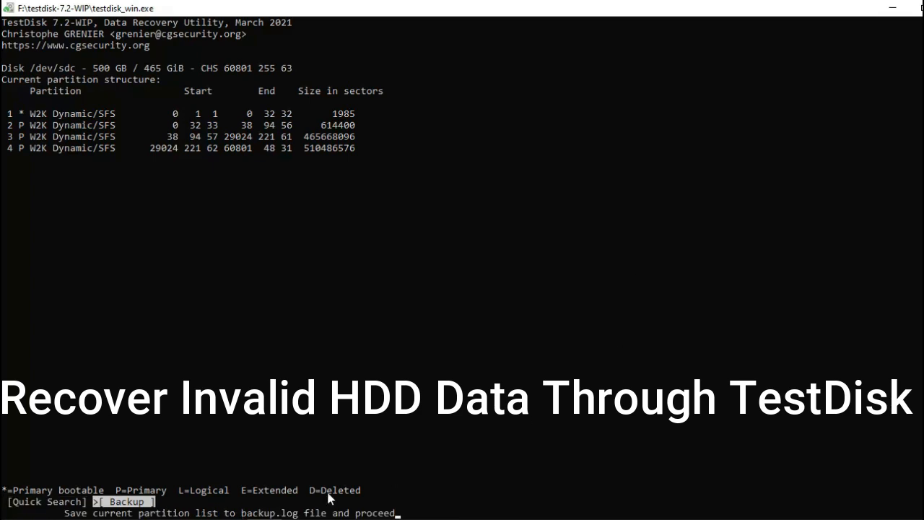
pyautogui.moveTo(160, 505)
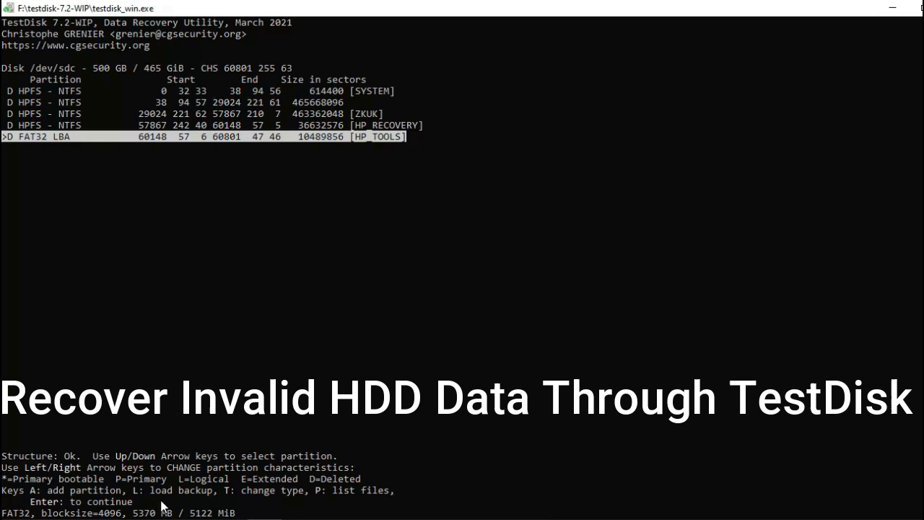
# Step: Highlight the ZKUK NTFS partition among the found partitions
pyautogui.press('up')
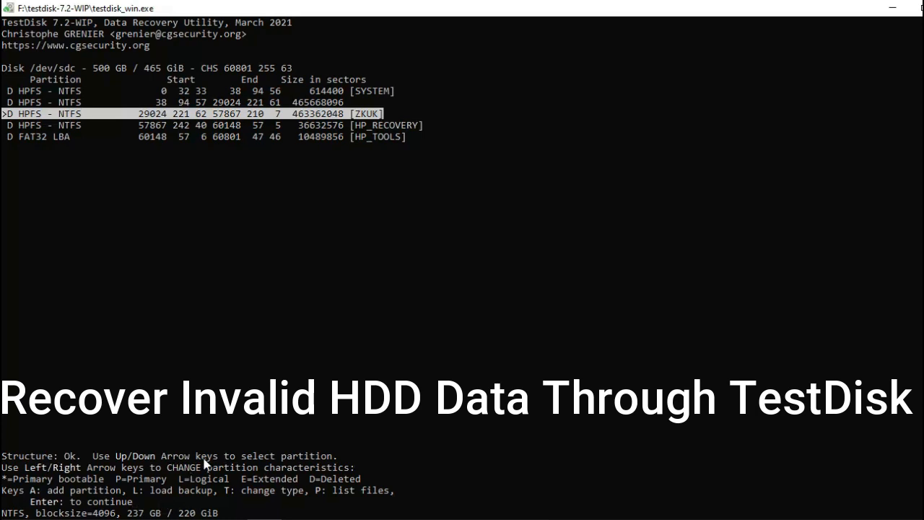
pyautogui.moveTo(273, 329)
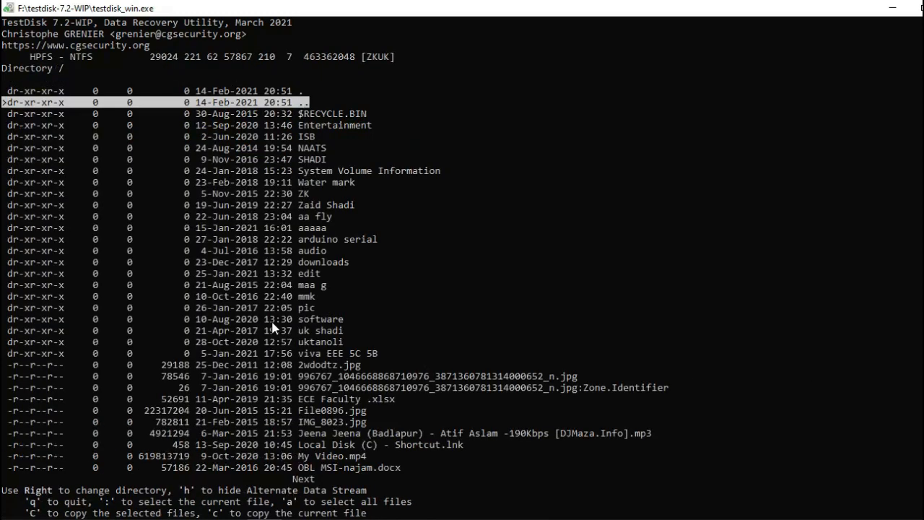
# Step: Navigate ZKUK's file list to the Jeena Jeena MP3 and start copying it
pyautogui.press('Down')
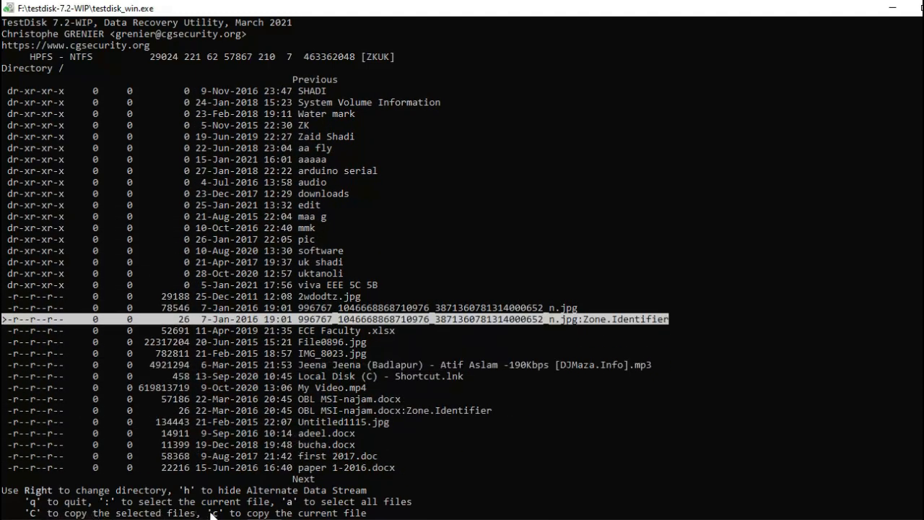
pyautogui.moveTo(437, 419)
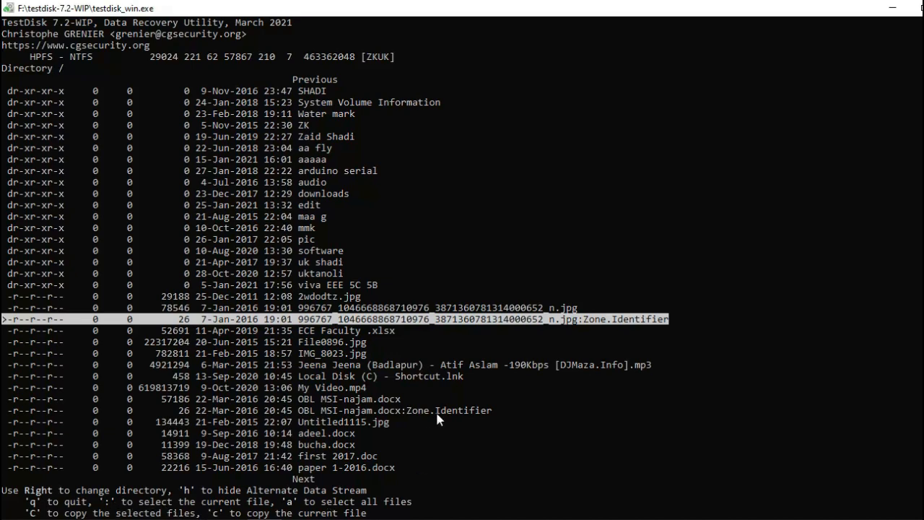
pyautogui.press('down')
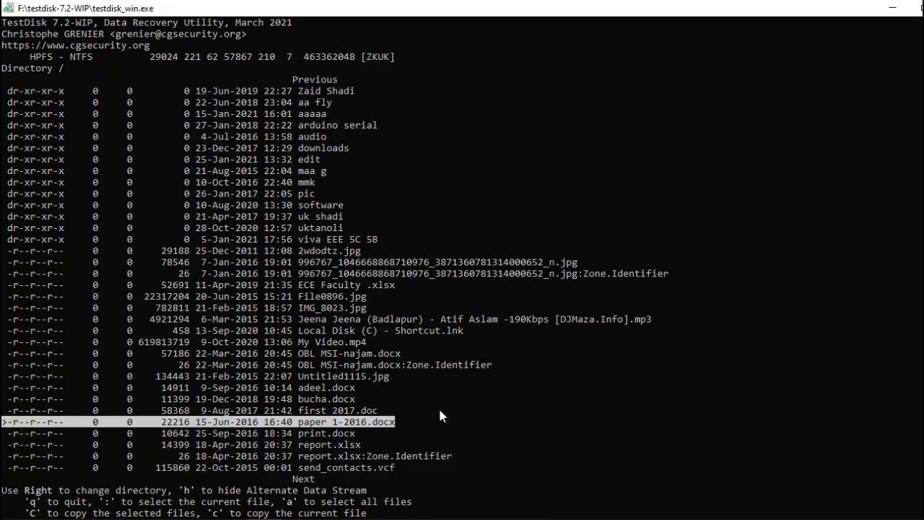
pyautogui.press('up')
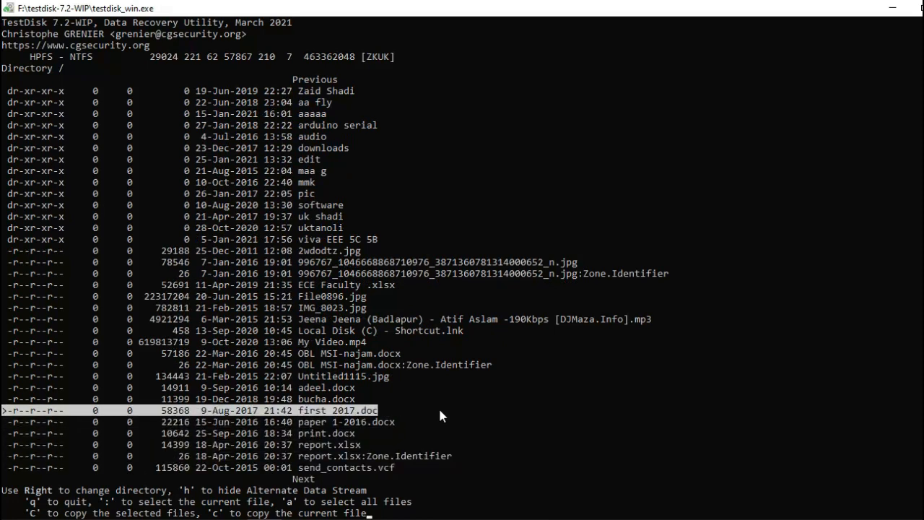
pyautogui.press('Up')
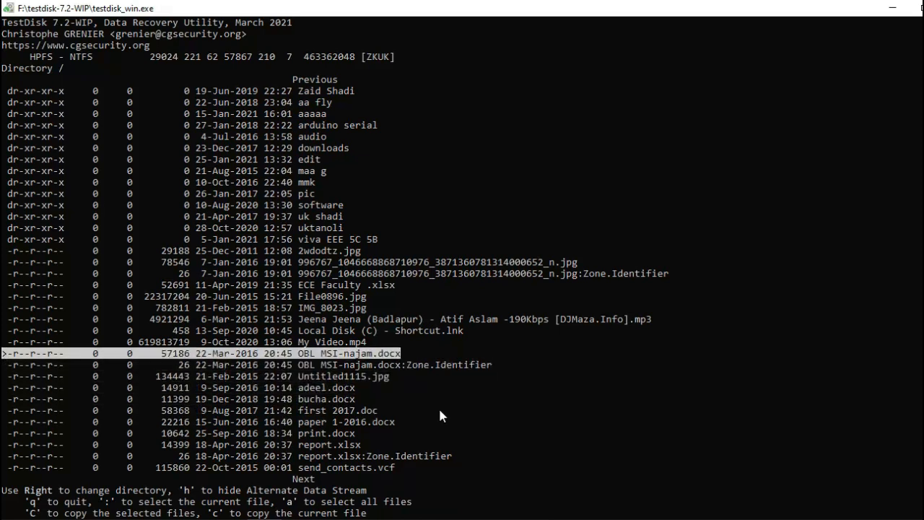
pyautogui.press('Up')
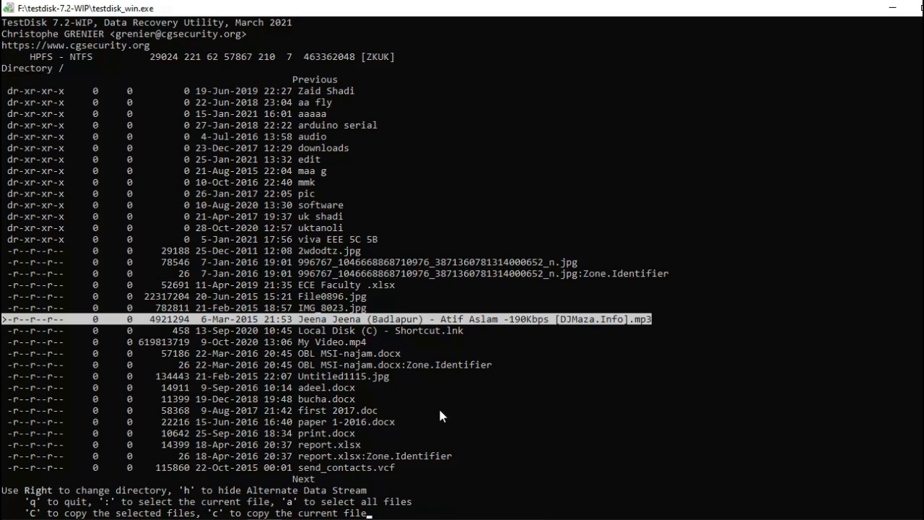
pyautogui.press('c')
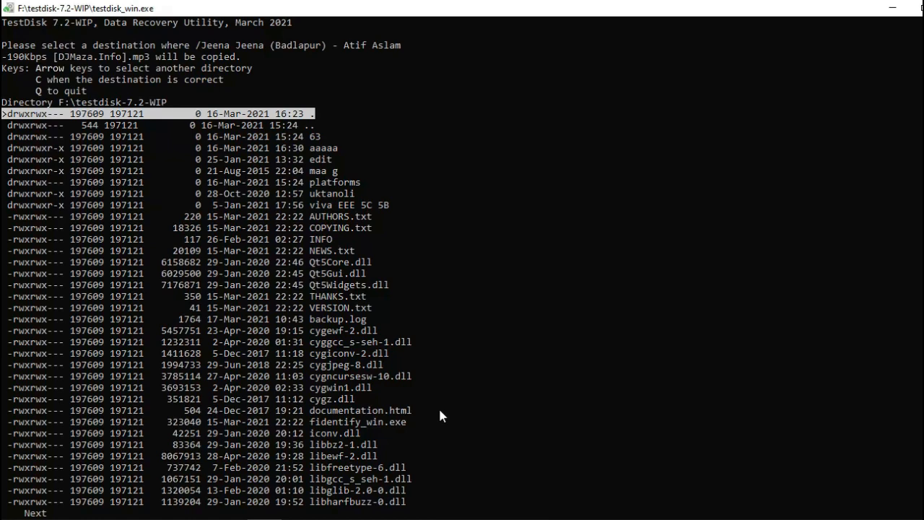
# Step: Copy the Jeena Jeena MP3 into F:\testdisk-7.2-WIP
pyautogui.press('C')
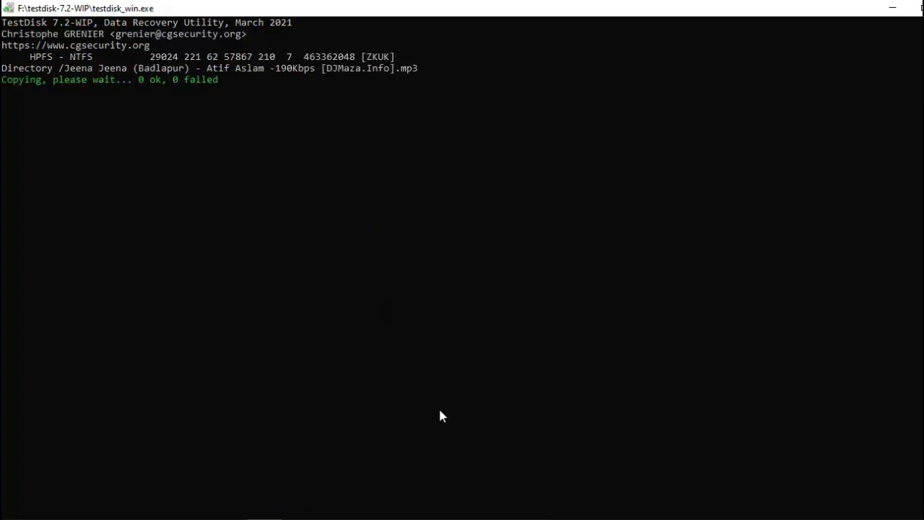